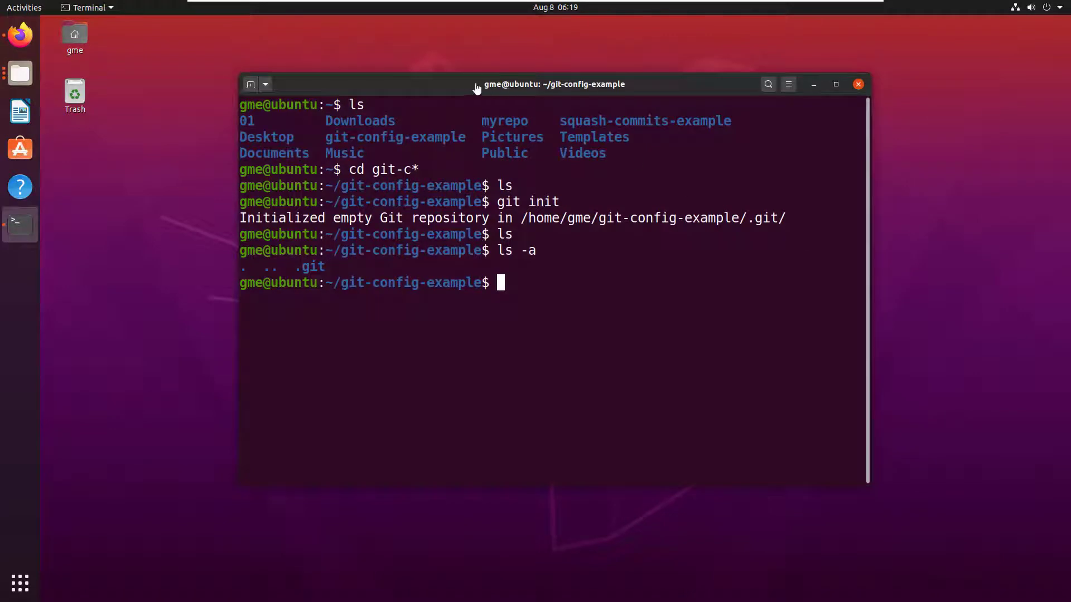
{"action": "mouse_move", "coordinate": [400, 98]}
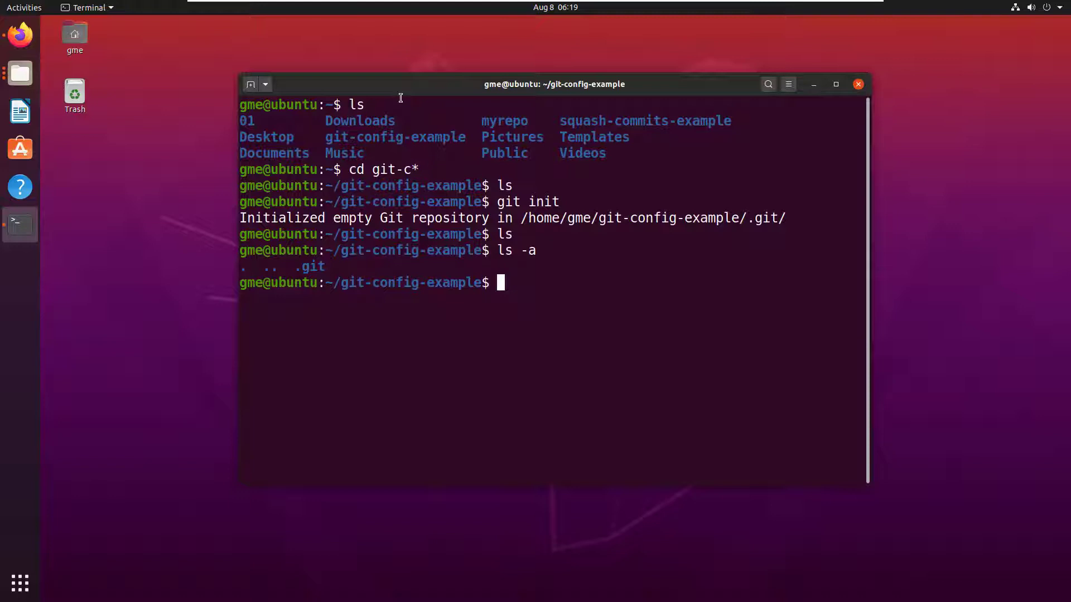
{"action": "mouse_move", "coordinate": [429, 81]}
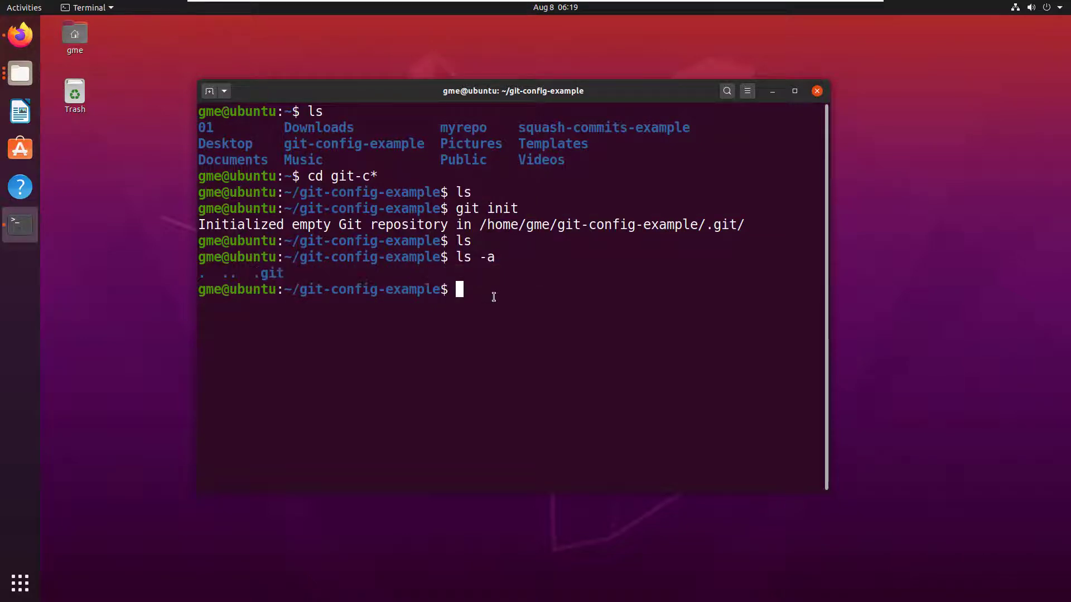
{"action": "mouse_move", "coordinate": [499, 288]}
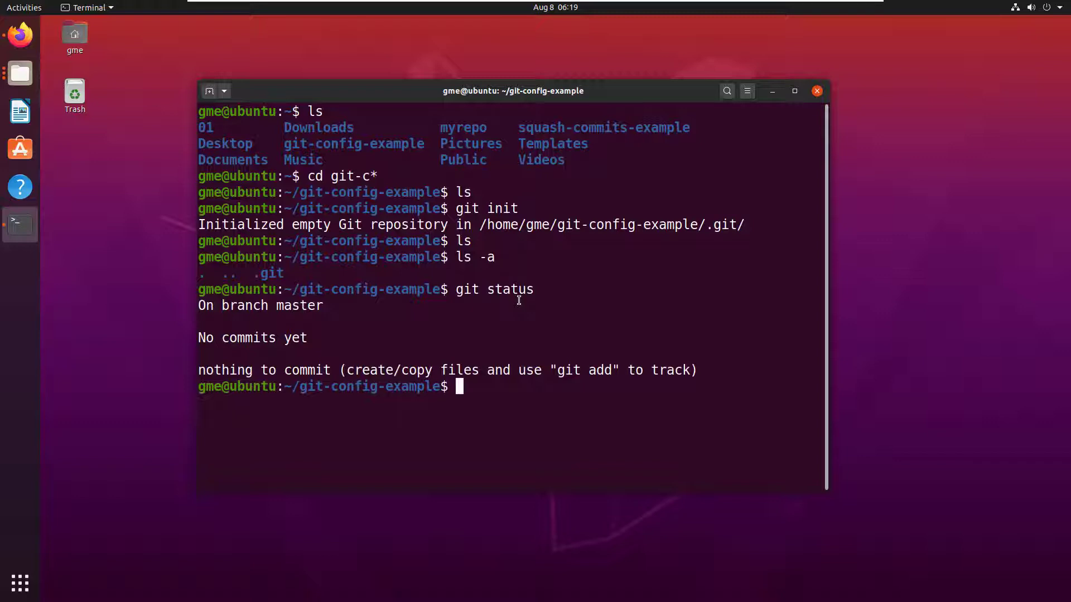
- Create an empty example.html with touch and stage it with git add
{"action": "type", "text": "touch"}
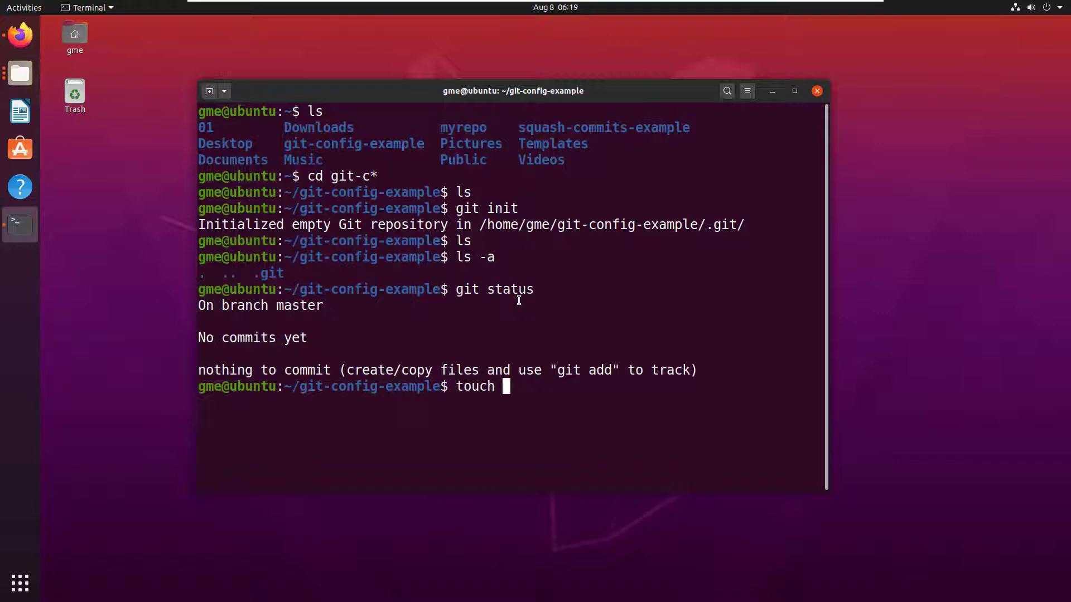
{"action": "key", "text": "Return"}
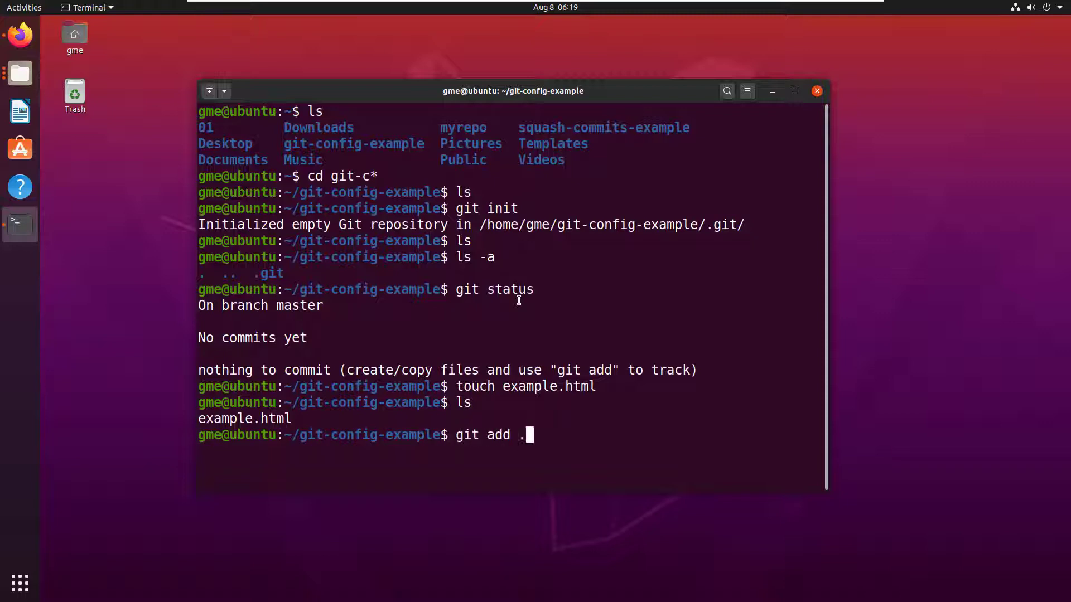
{"action": "key", "text": "Return"}
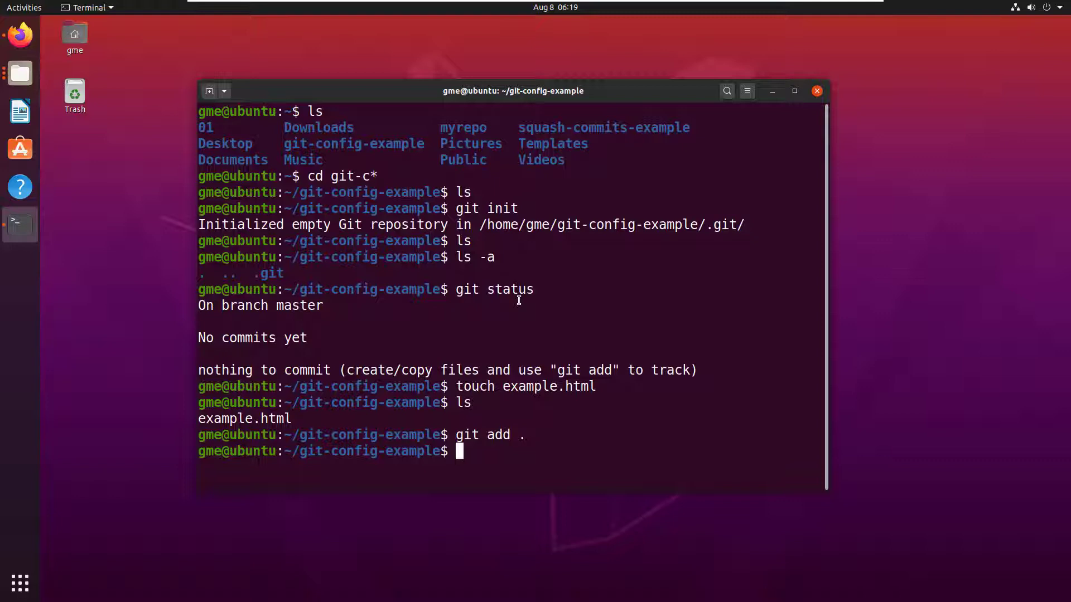
- Attempt git commit -m "first commit", which fails for lack of a user identity
{"action": "type", "text": "git comm"}
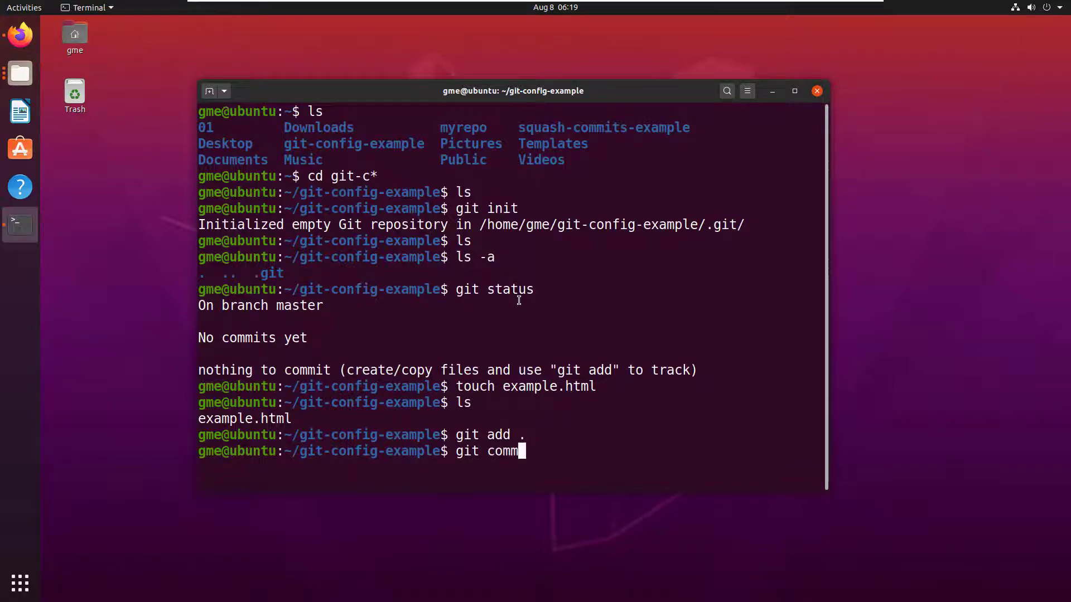
{"action": "type", "text": "it -m"}
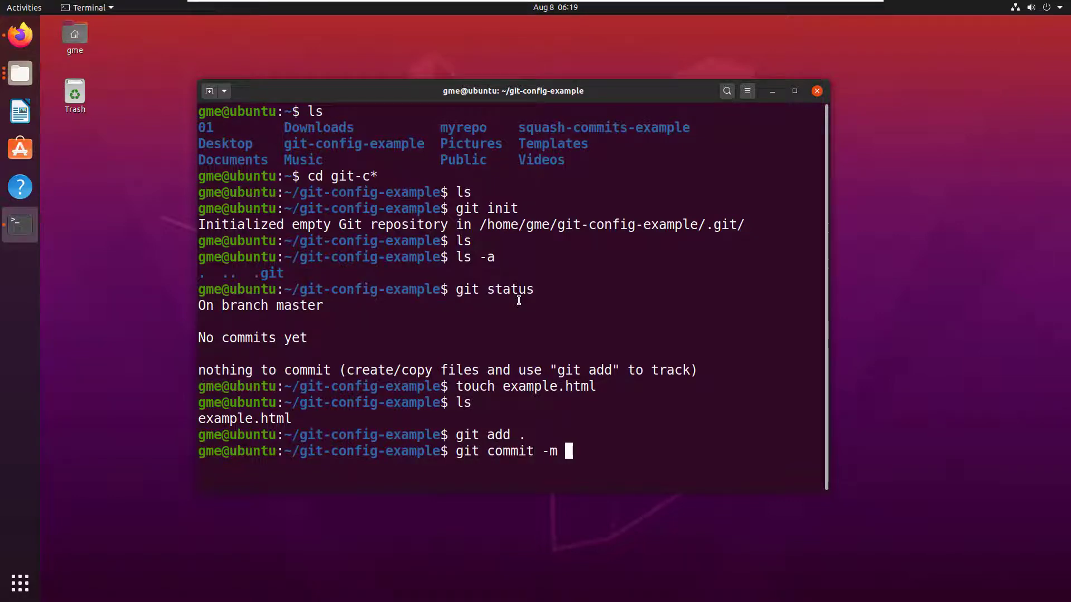
{"action": "type", "text": "\""}
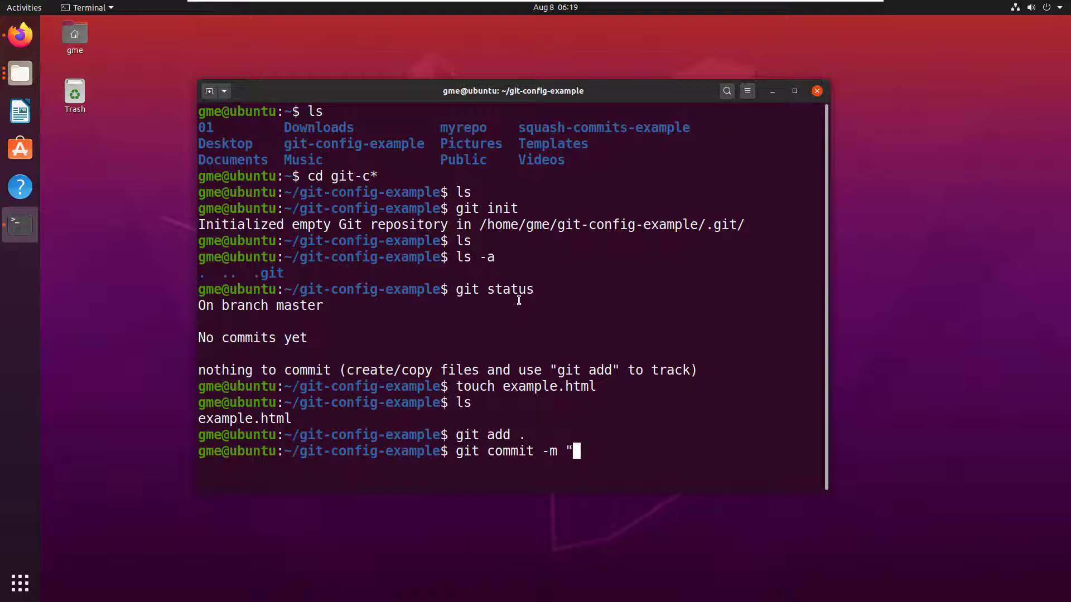
{"action": "type", "text": "first commit"}
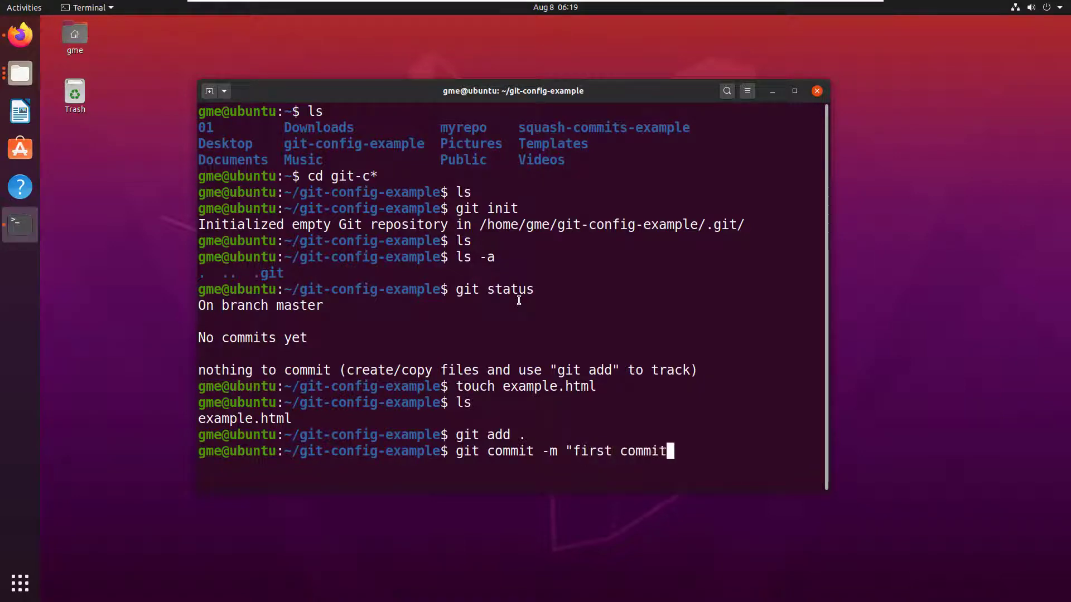
{"action": "key", "text": "Return"}
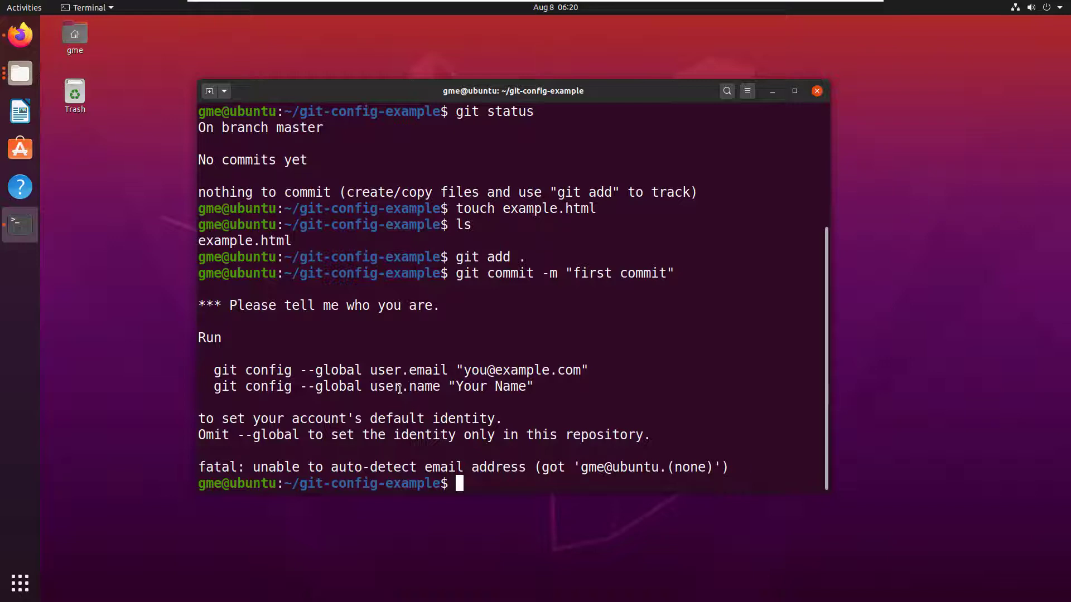
- Begin a new git command after reading the 'Please tell me who you are' error
{"action": "type", "text": "git"}
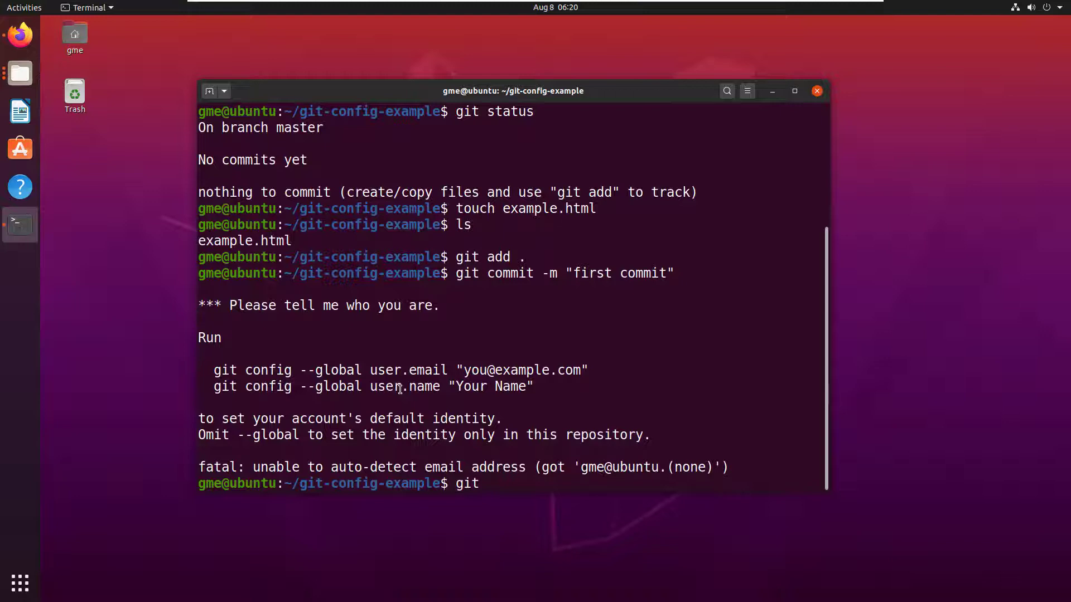
{"action": "type", "text": "config --g"}
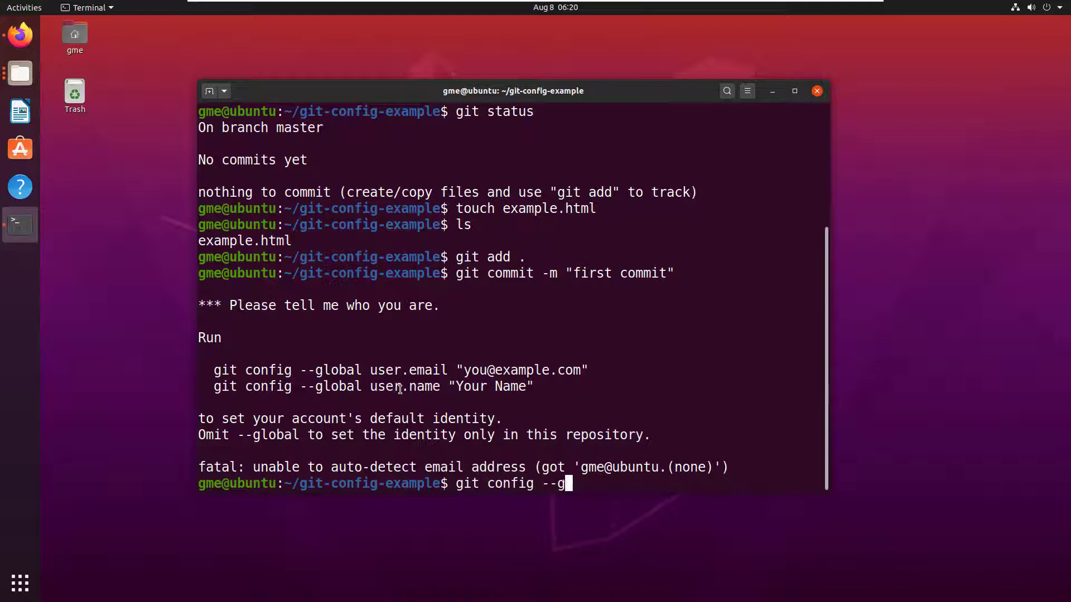
{"action": "type", "text": "lobal"}
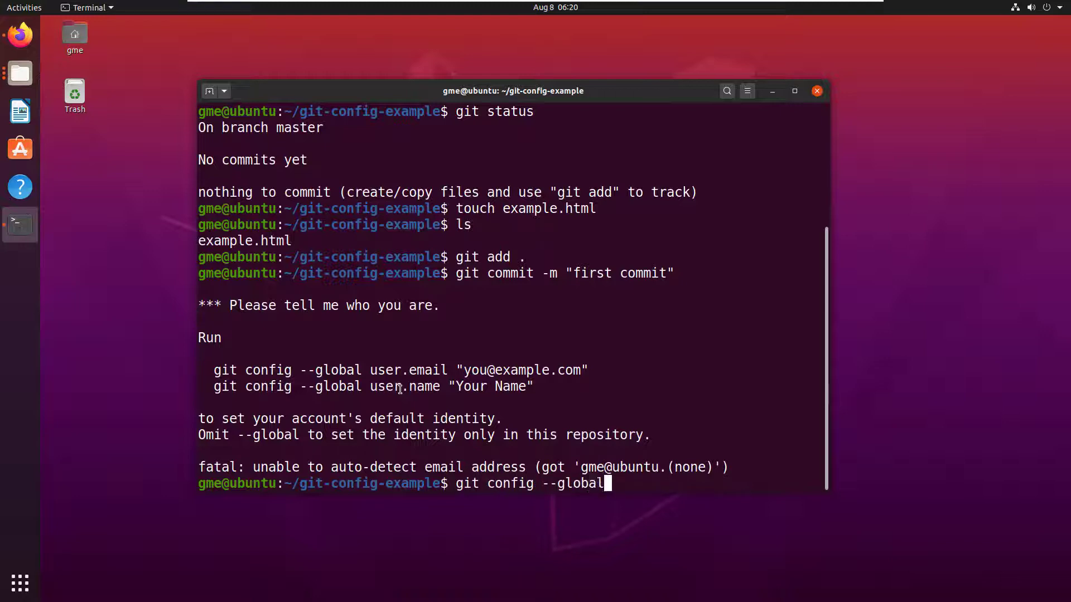
{"action": "type", "text": "user.em"}
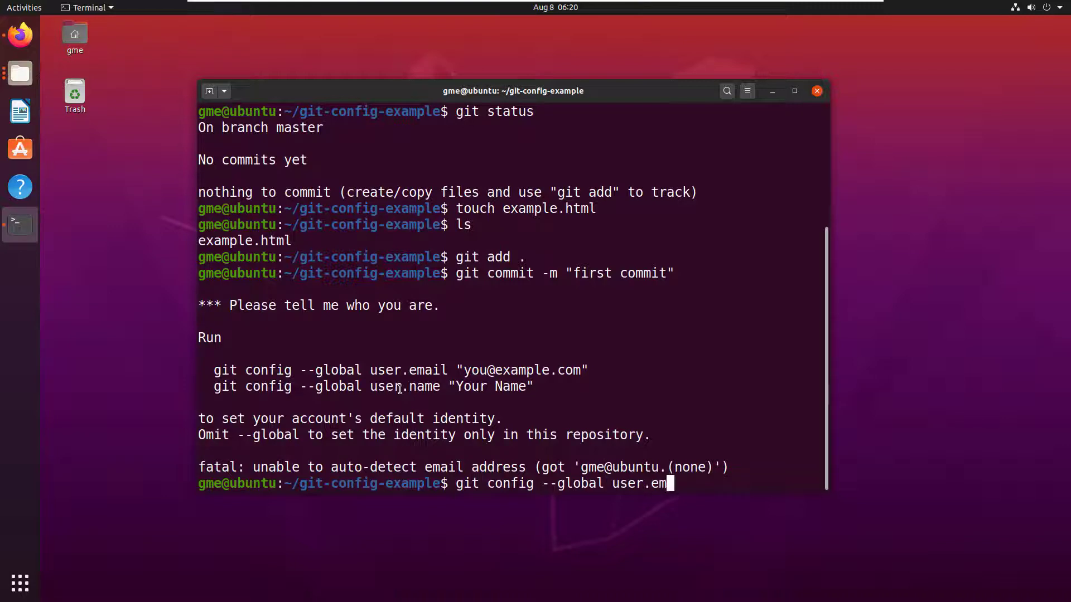
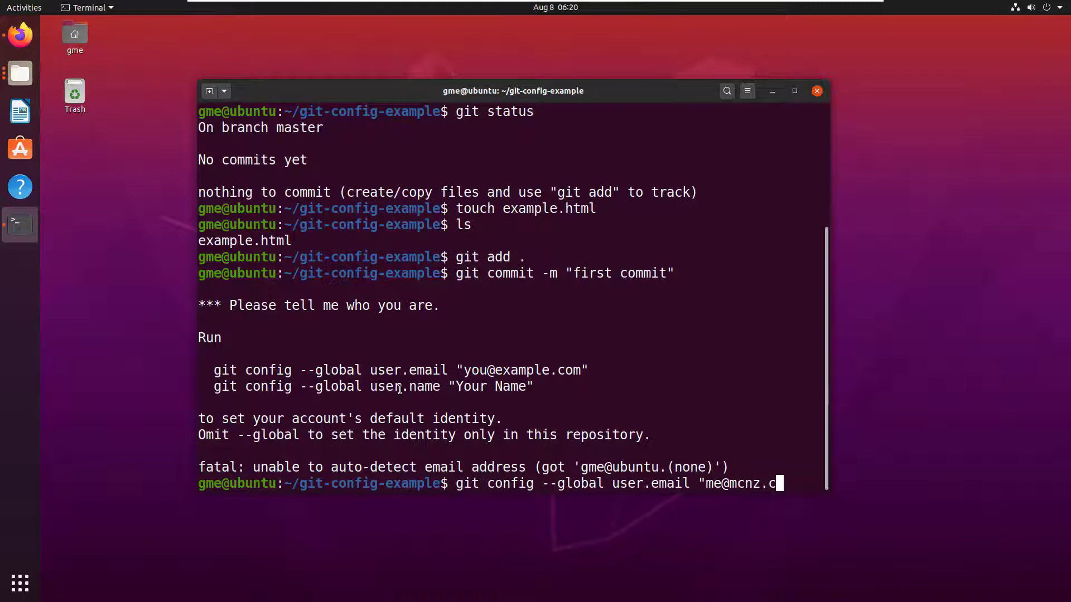
{"action": "key", "text": "Return"}
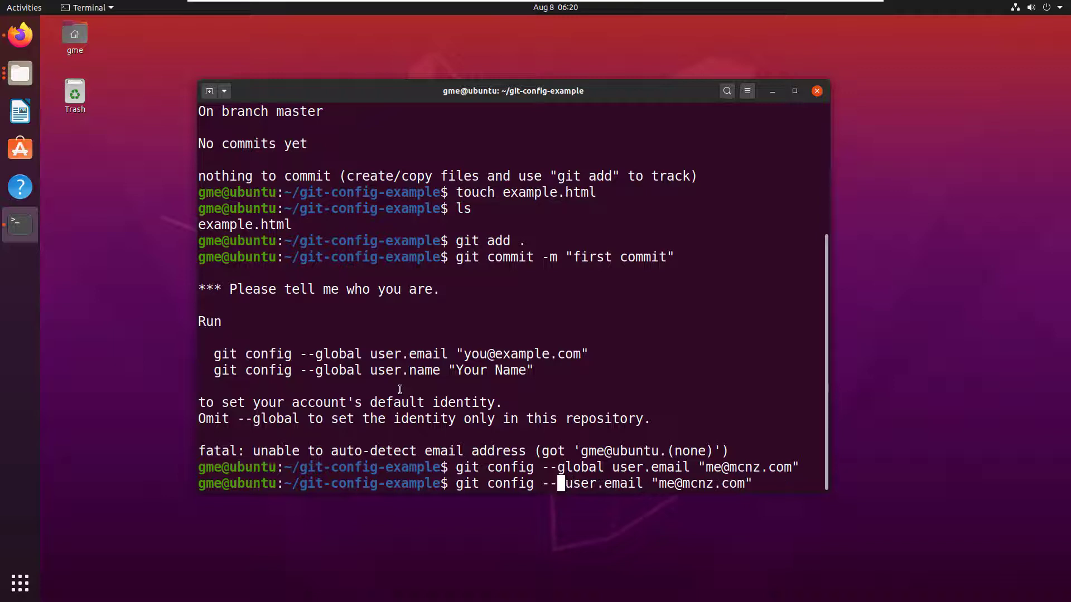
- Set a repository-local user.name of cameronm… with git config --local
{"action": "type", "text": "local"}
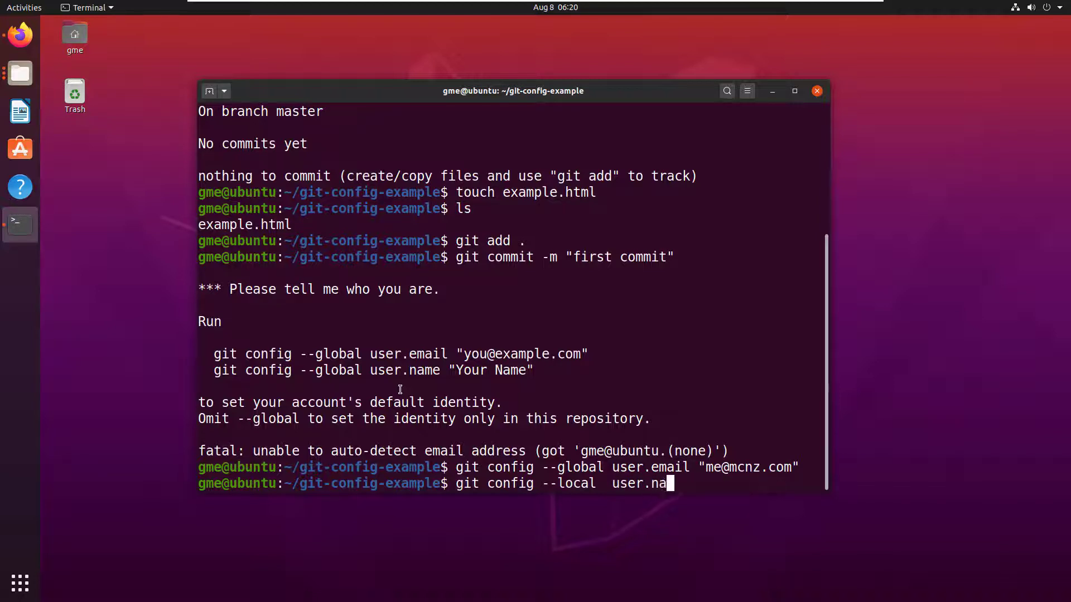
{"action": "type", "text": "me \"cameronm"}
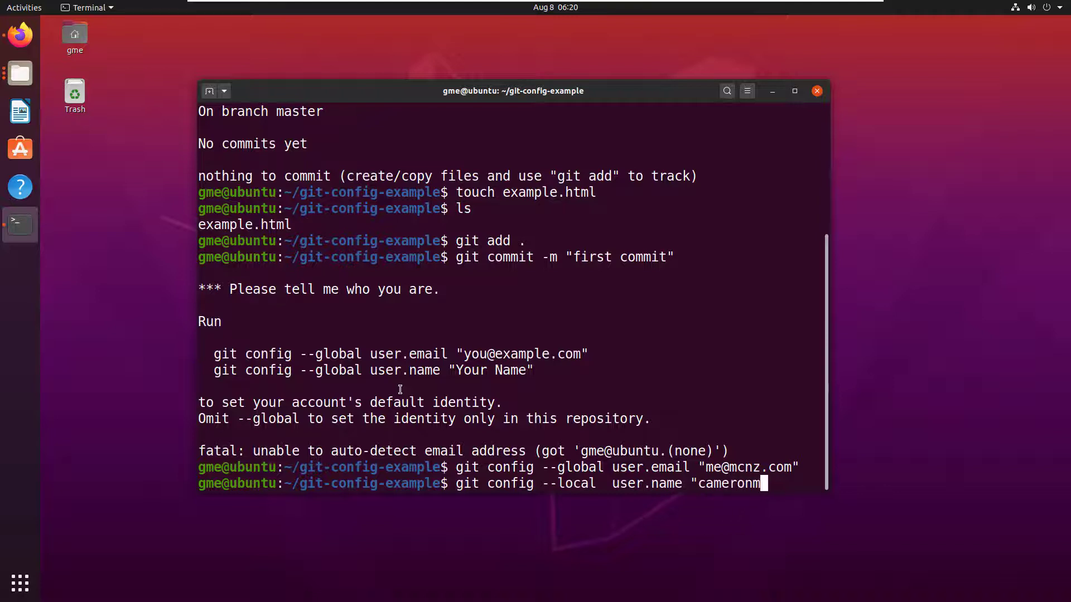
{"action": "key", "text": "Return"}
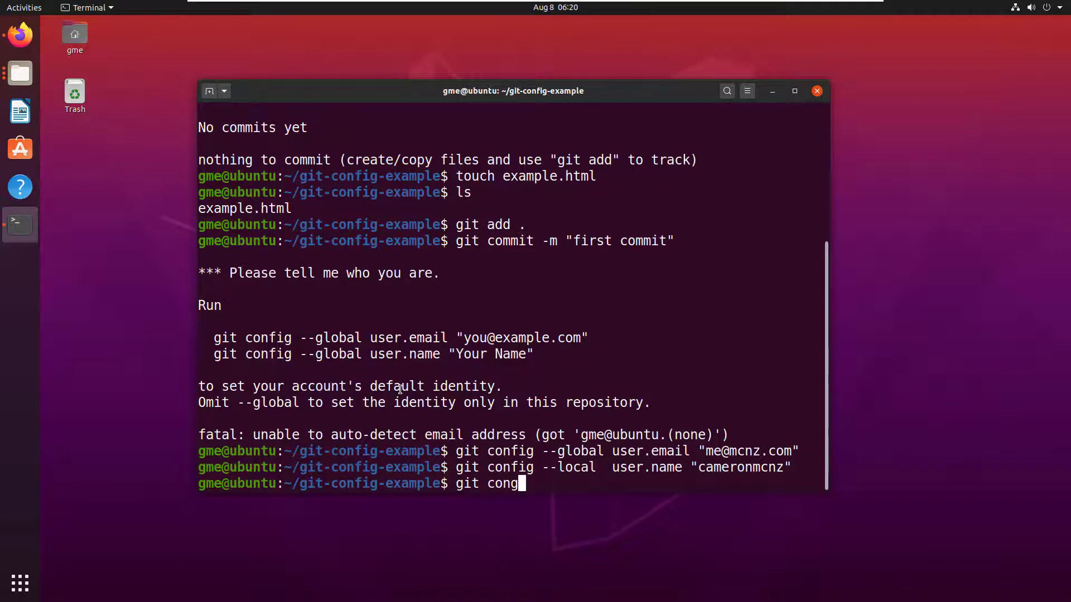
- Correct and run git config --list to show the current settings
{"action": "key", "text": "BackSpace"}
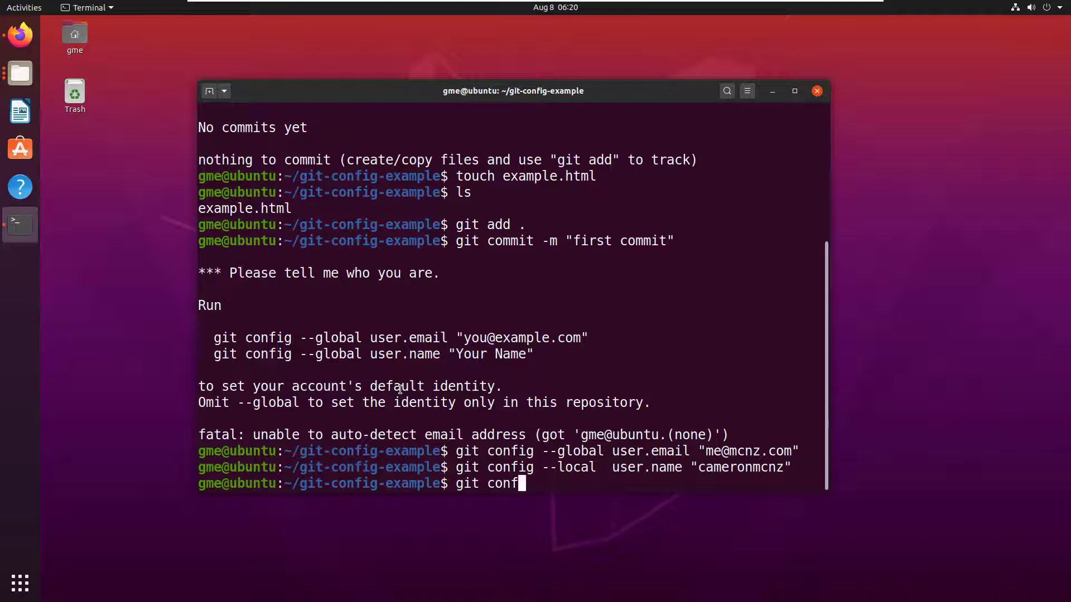
{"action": "key", "text": "Return"}
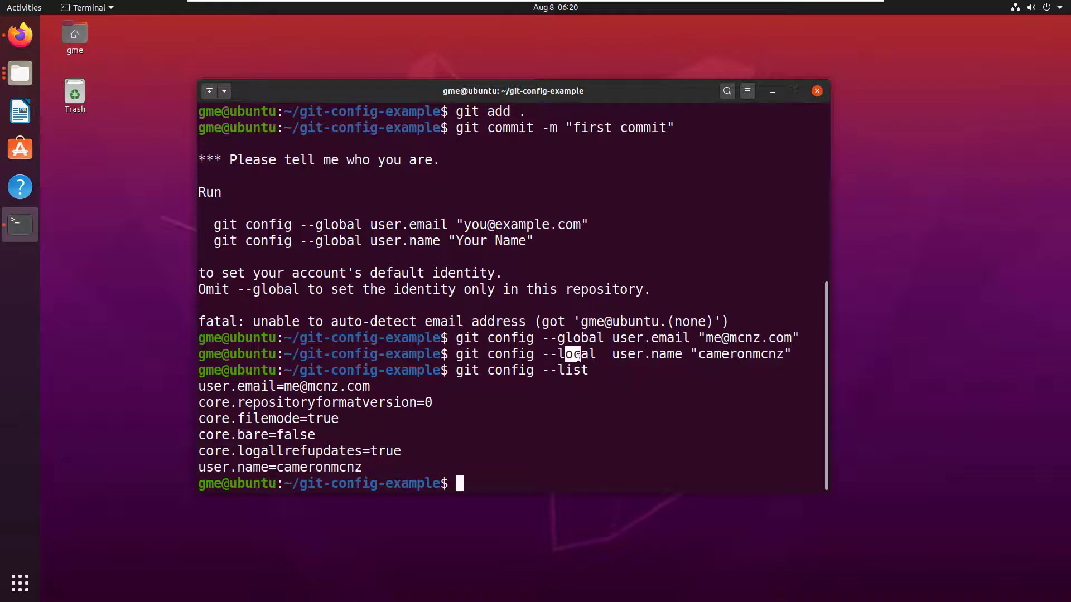
- Run git config --list --show-origin to see which file each setting comes from
{"action": "type", "text": "git config --list"}
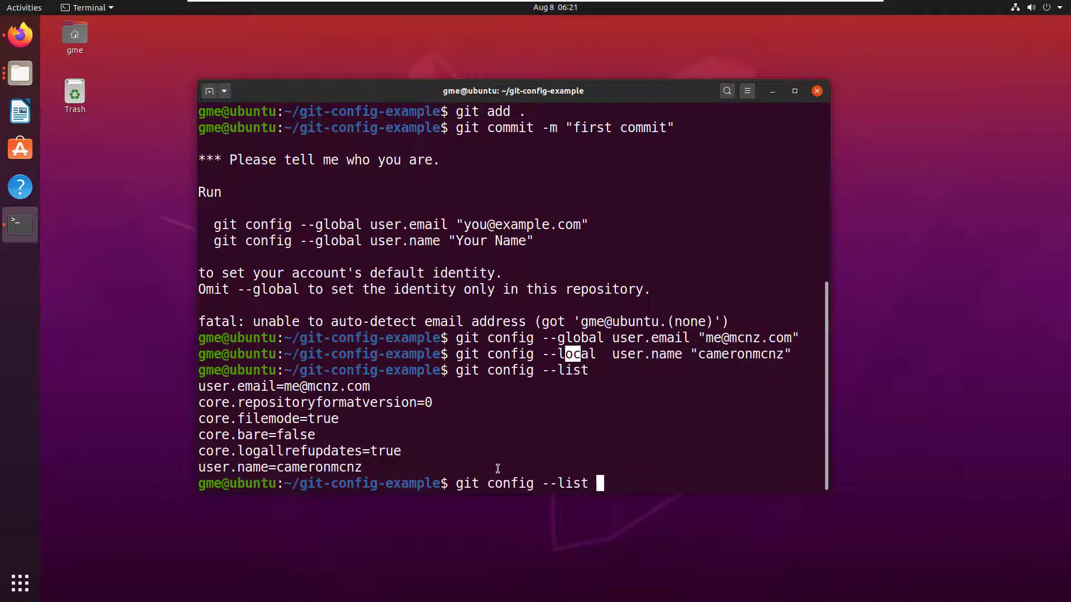
{"action": "type", "text": "--show-"}
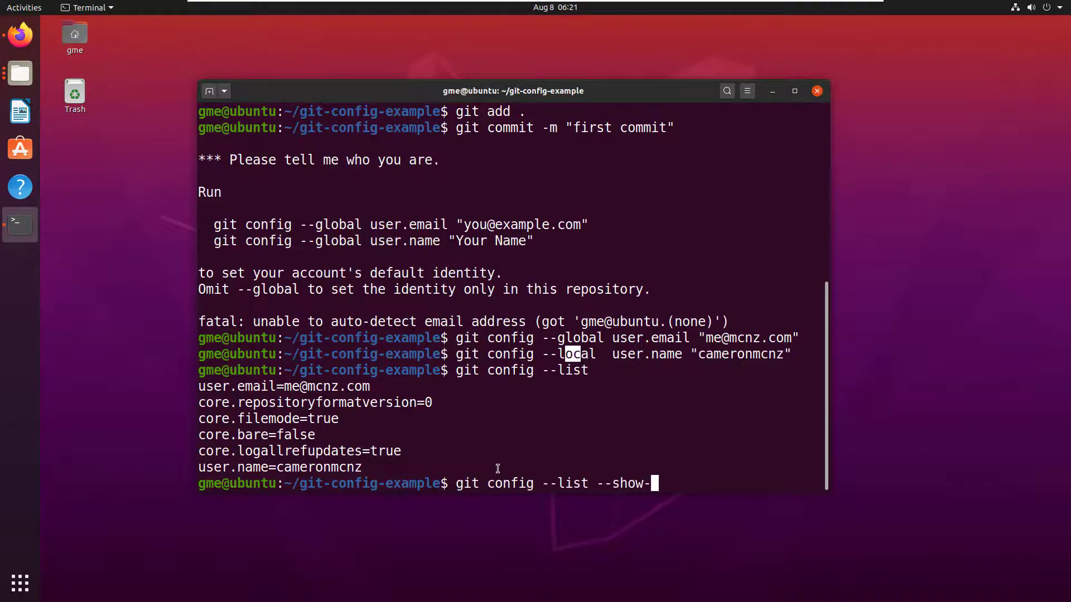
{"action": "type", "text": "origin"}
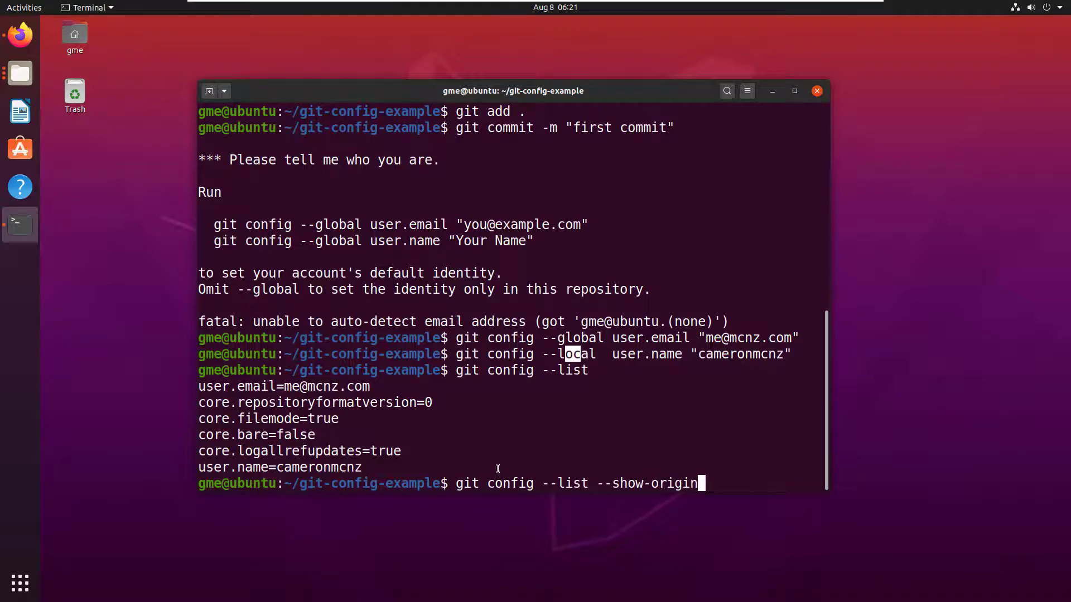
{"action": "key", "text": "Return"}
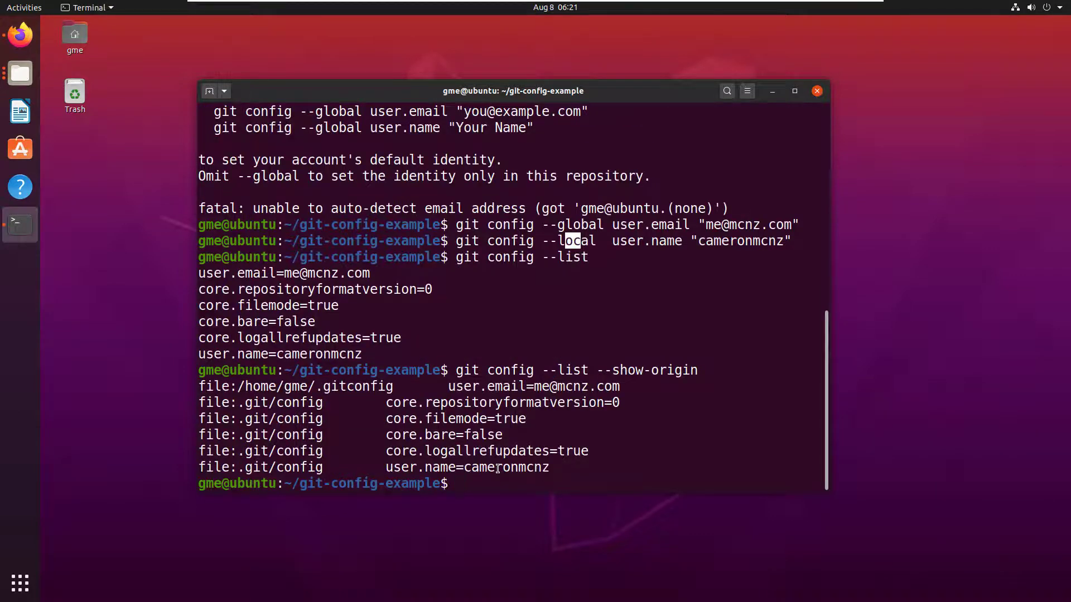
{"action": "double_click", "coordinate": [361, 387]}
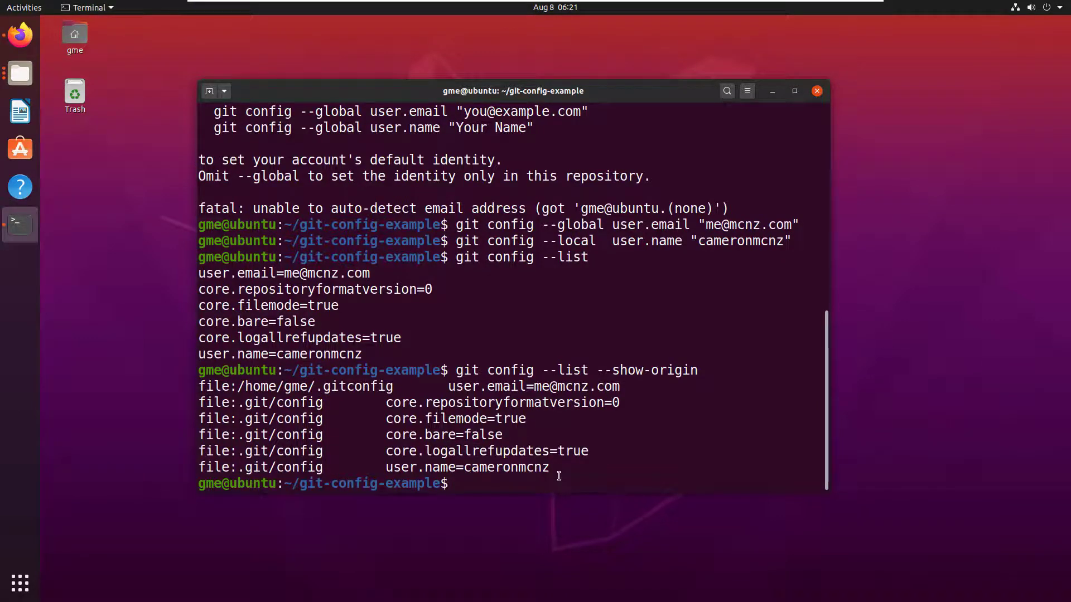
- Commit the staged example.html with git commit -m "first commit", now succeeding
{"action": "type", "text": "git config --list"}
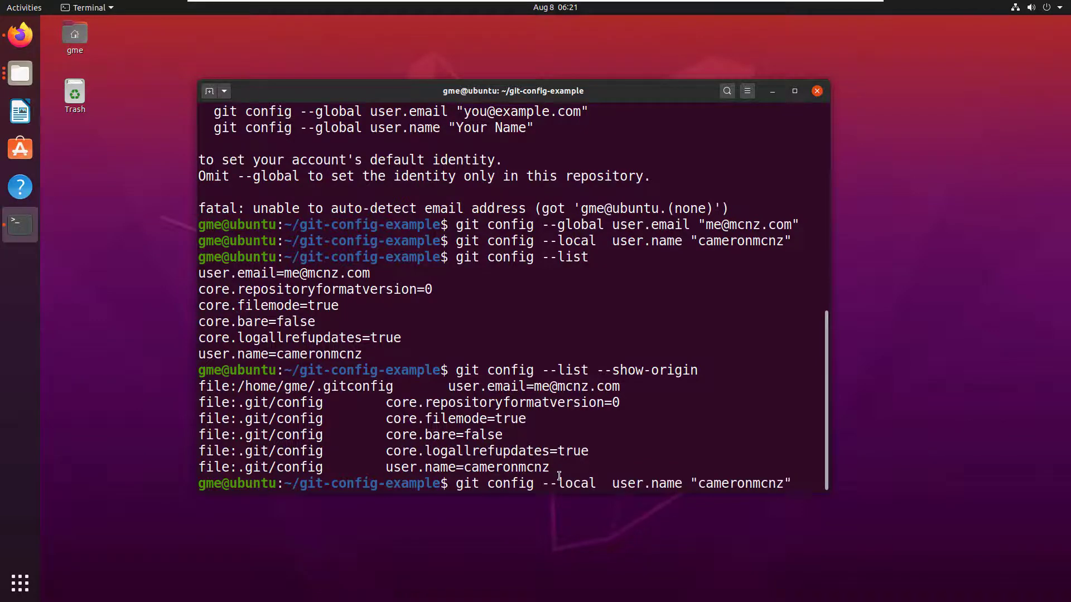
{"action": "mouse_move", "coordinate": [791, 483]}
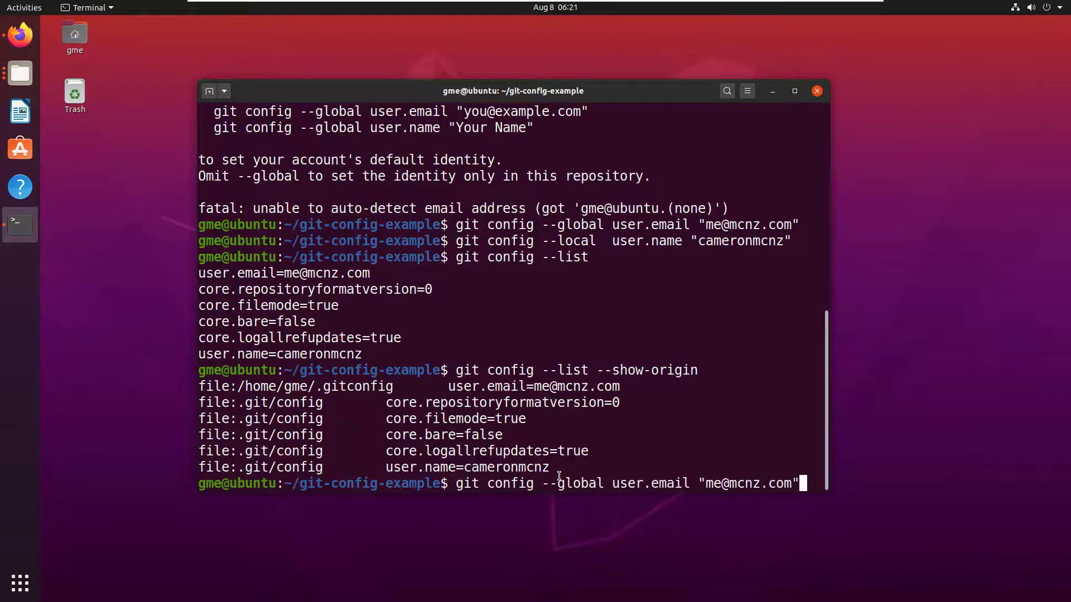
{"action": "type", "text": "git commit -m \"first commit\""}
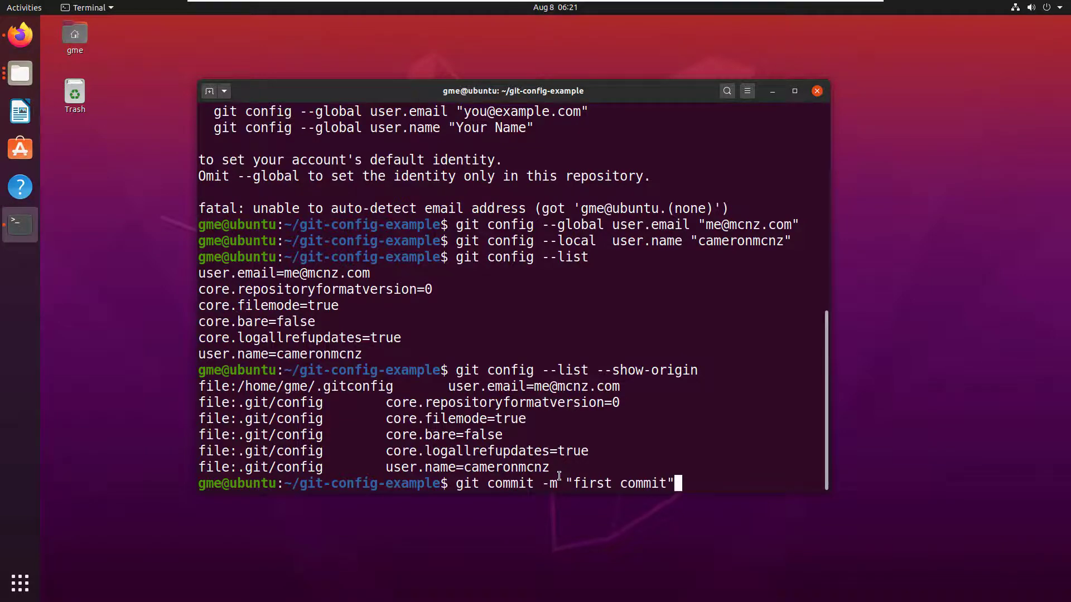
{"action": "key", "text": "Return"}
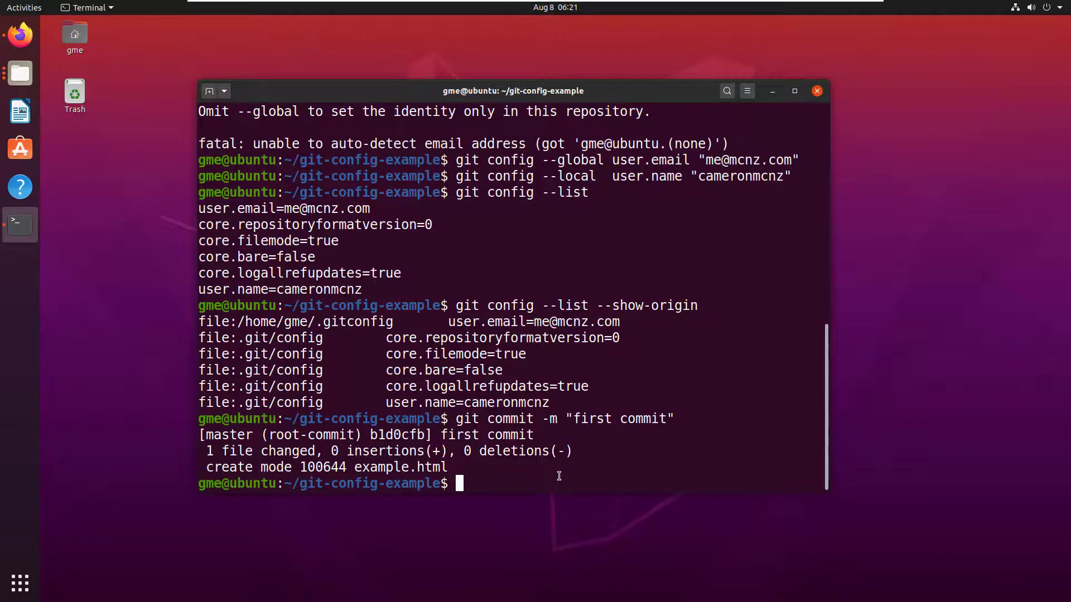
- Show git reflog and git log, highlighting the author cameronmcnz
{"action": "type", "text": "git ref"}
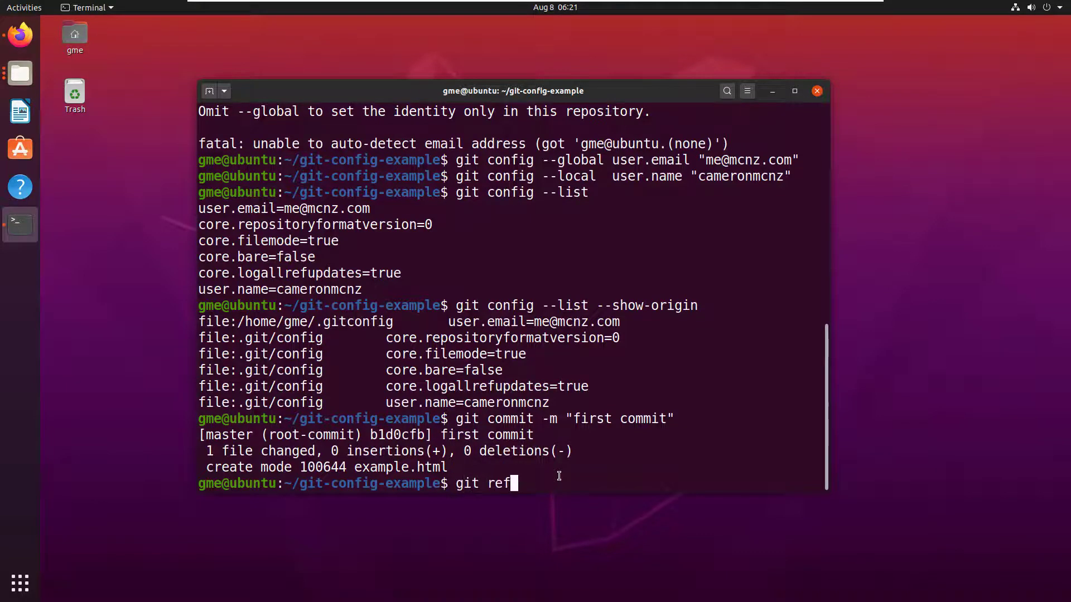
{"action": "key", "text": "Return"}
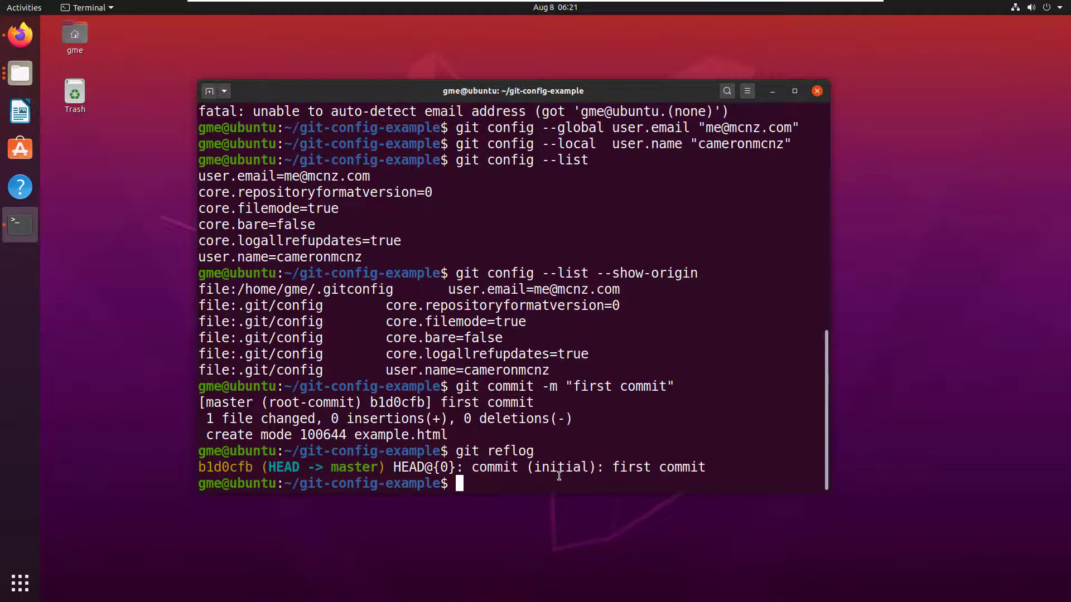
{"action": "type", "text": "git"}
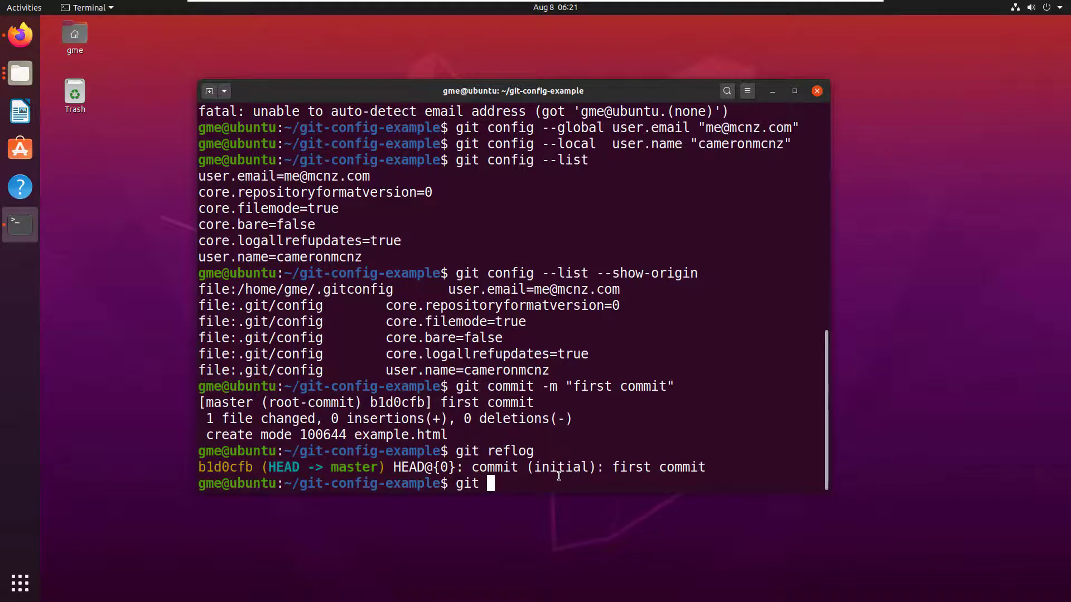
{"action": "key", "text": "Return"}
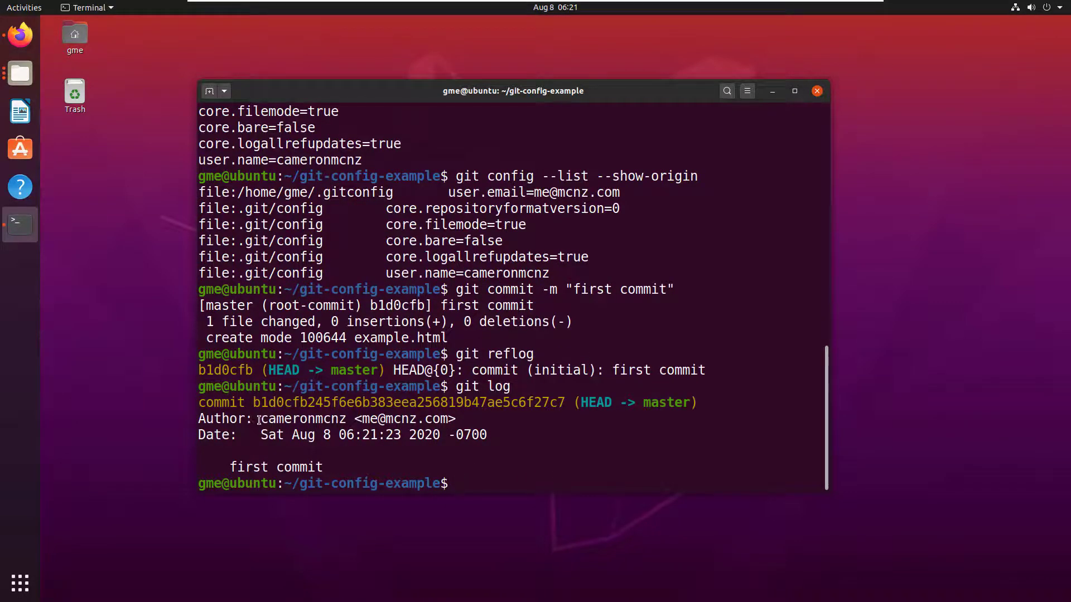
{"action": "double_click", "coordinate": [301, 418]}
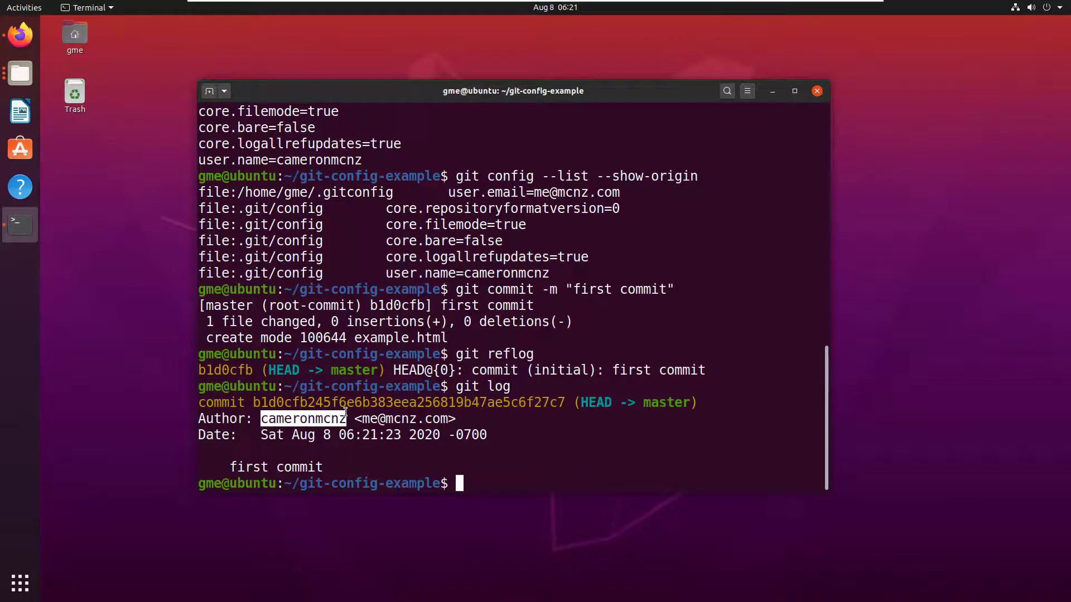